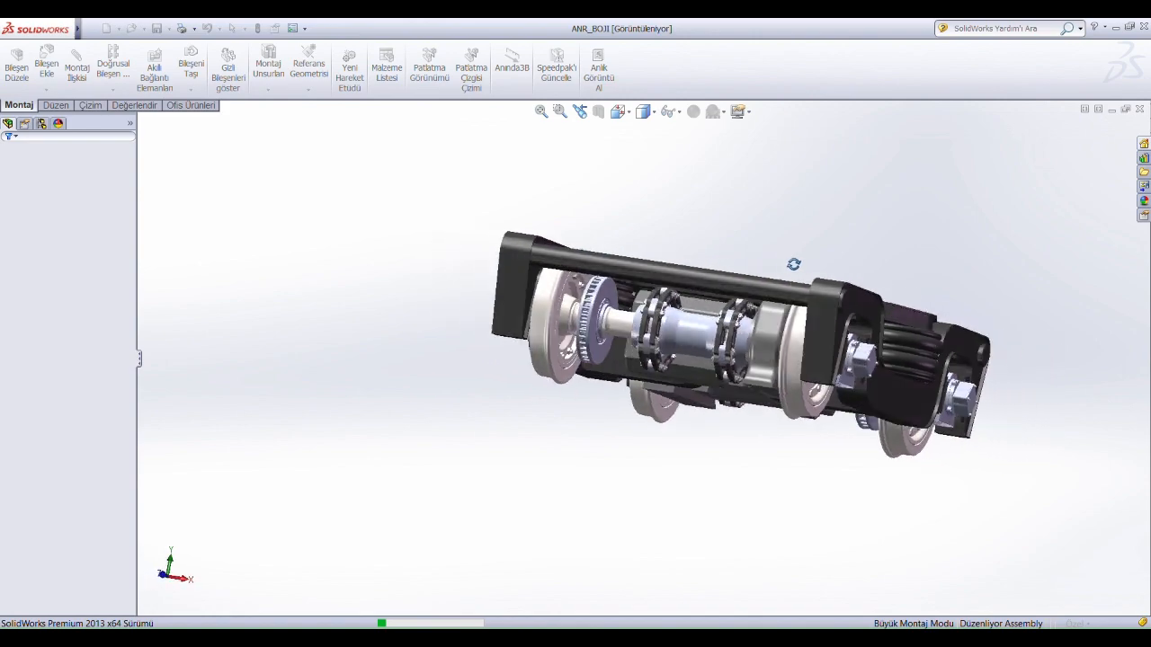
# Step: Orbit the ANR_BOJI bogie to an angled top view showing the plate, springs and wheelsets
pyautogui.moveTo(791, 263); pyautogui.dragTo(908, 319)
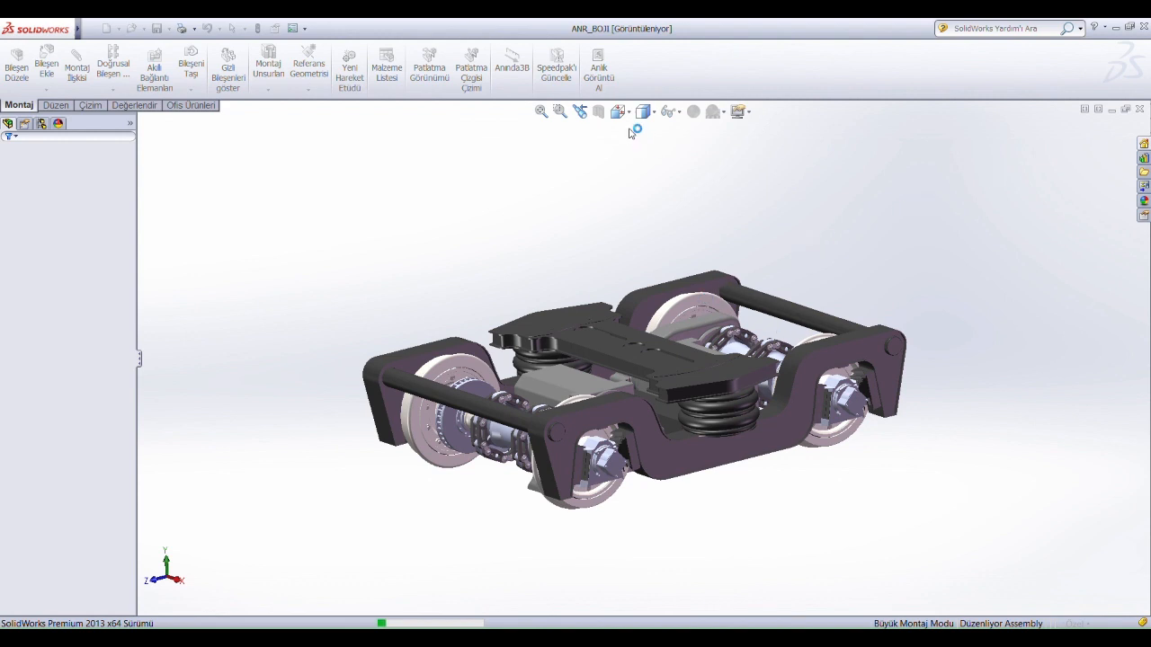
# Step: View the bogie from the Front, then the Left side, then an isometric overview
pyautogui.click(615, 111)
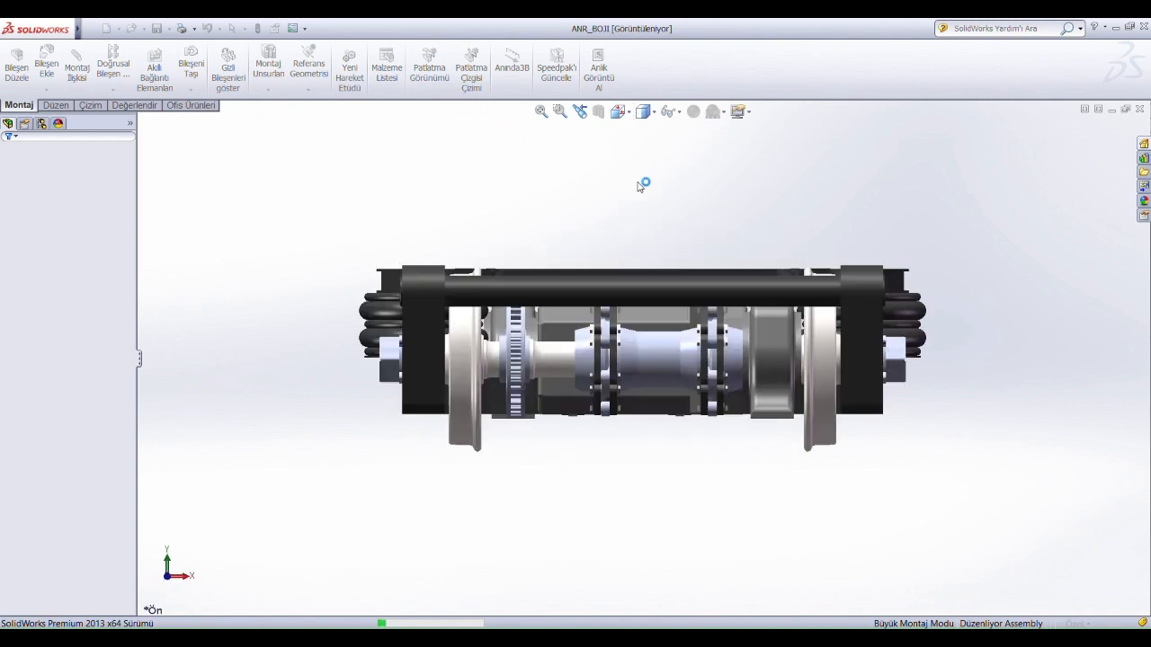
pyautogui.click(618, 111)
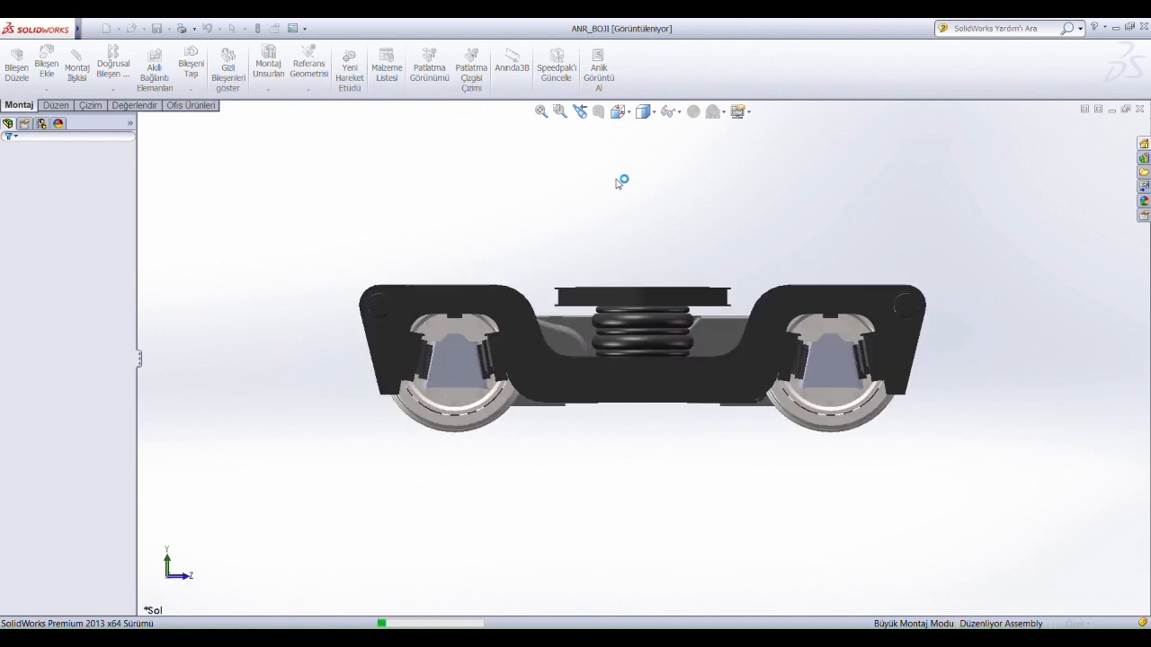
pyautogui.click(617, 111)
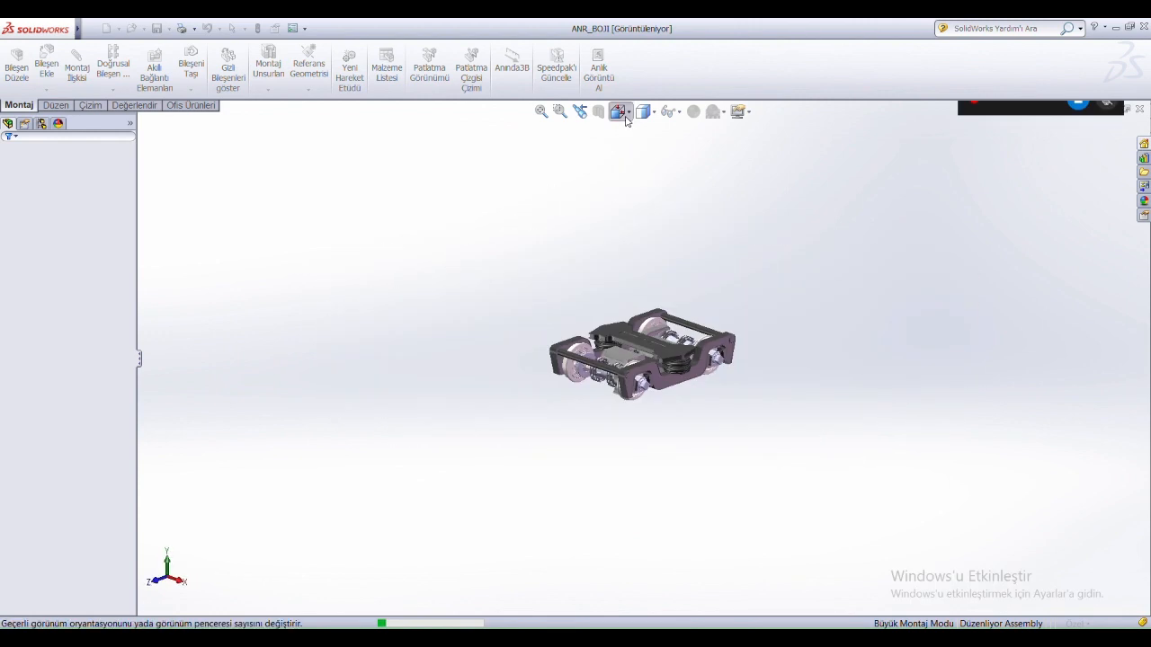